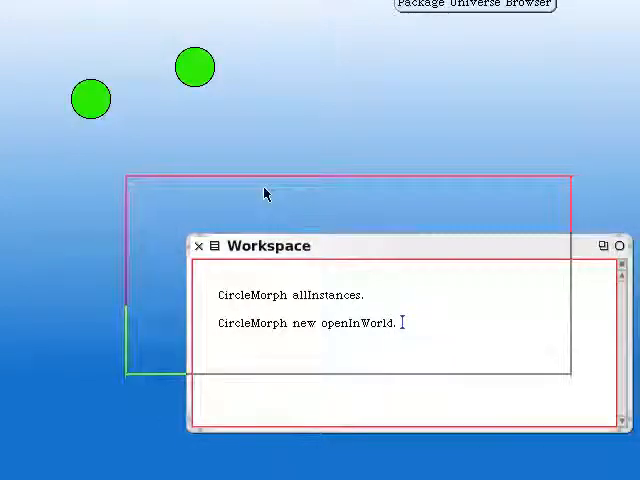
Step: Close the CircleMorph Workspace, discarding its unsaved changes
left_click(200, 244)
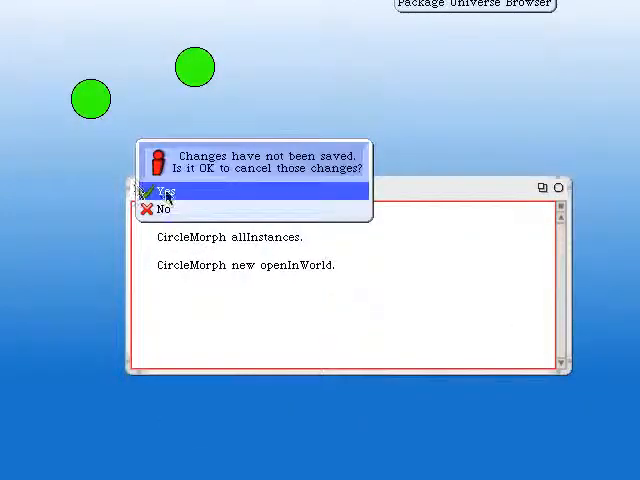
left_click(164, 192)
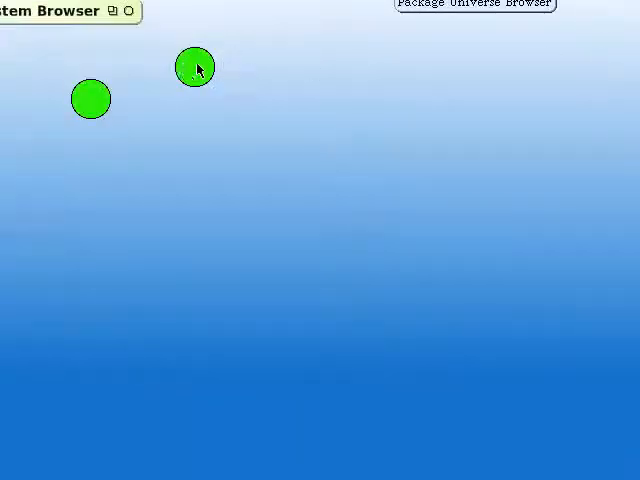
Step: In the System Browser under Kernel-Objects, edit the class template to MyClass in category NewObjects
left_click(196, 68)
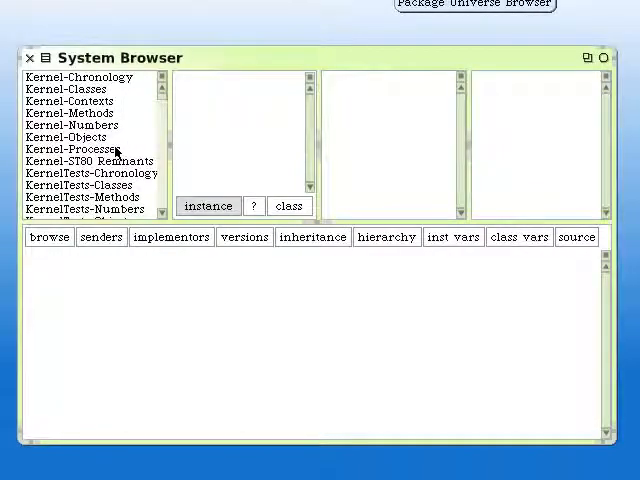
left_click(68, 136)
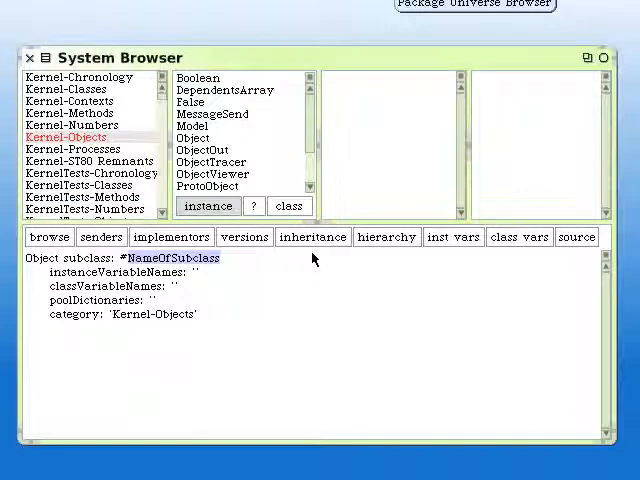
type("MyClass")
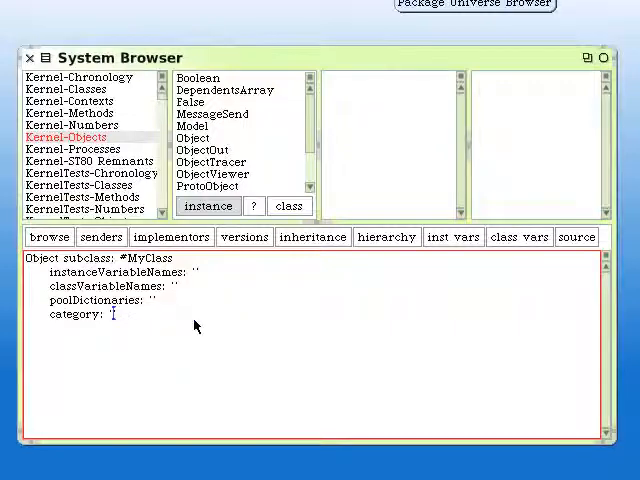
type("N")
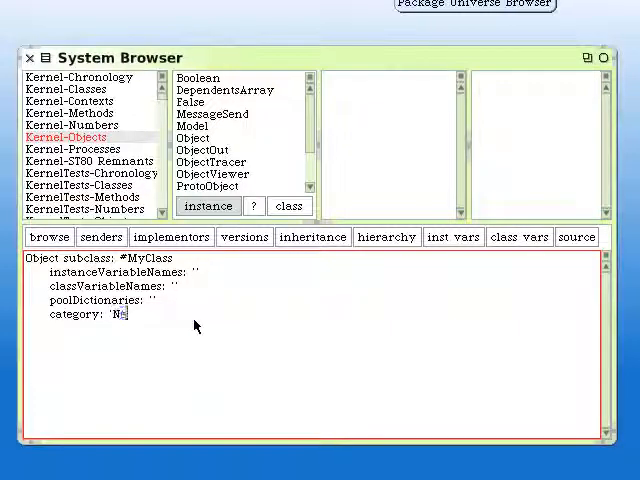
type("ewObjects")
type("first")
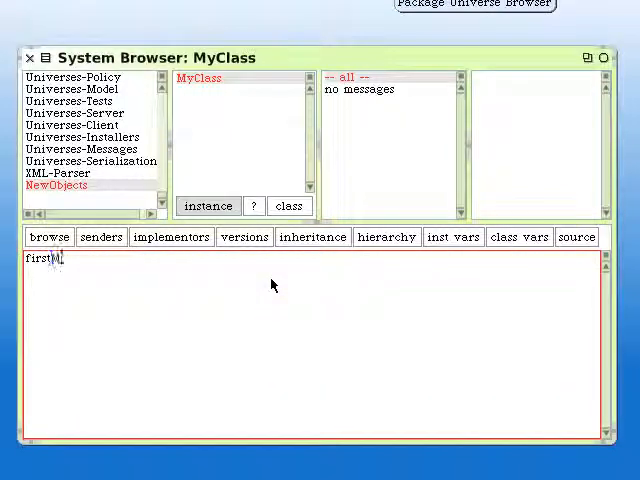
Step: Write firstMethod in MyClass with the comment "this is a method!" as its body
type("Method")
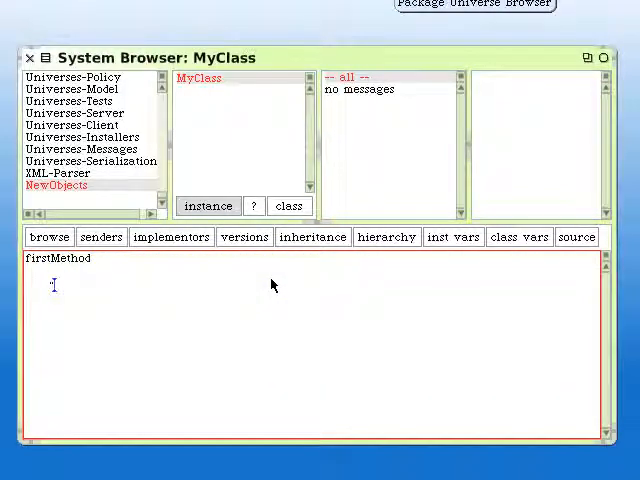
type("\"this is \"")
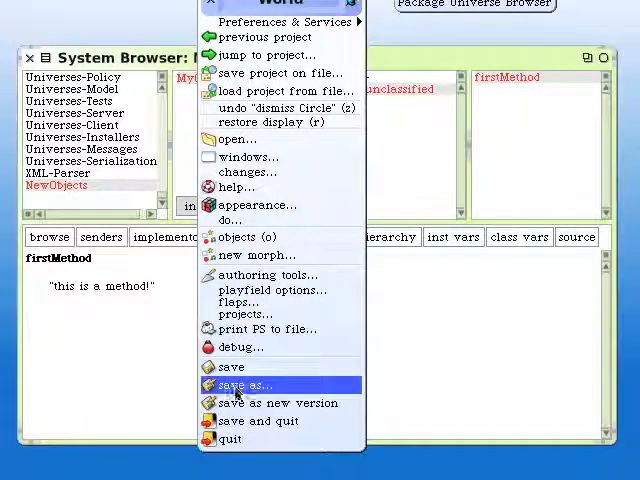
mouse_move(240, 440)
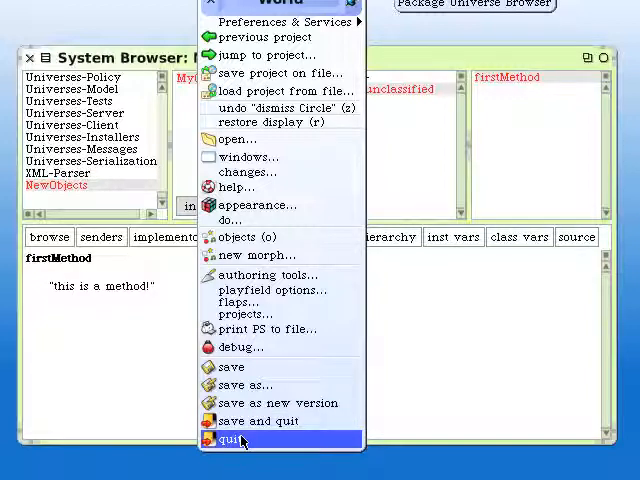
mouse_move(232, 368)
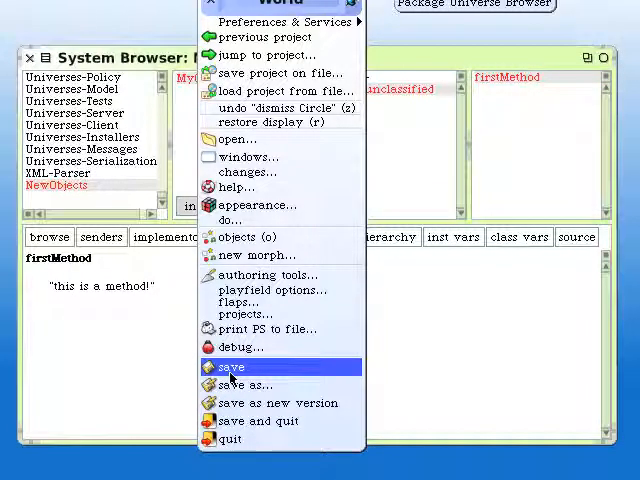
mouse_move(242, 420)
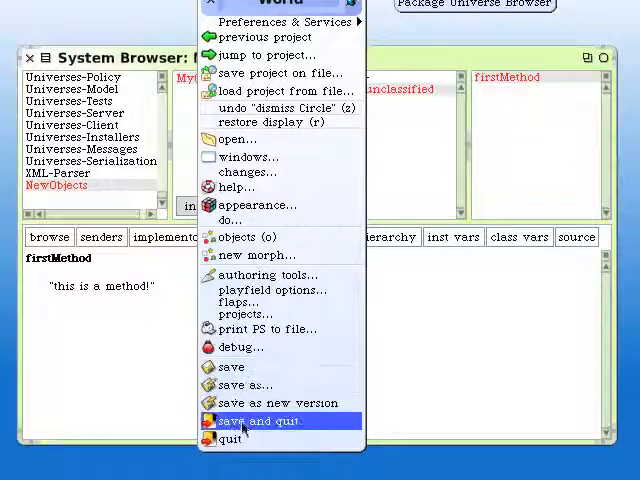
Step: Save the image with MyClass and quit, confirming the save-before-quitting prompt
left_click(264, 420)
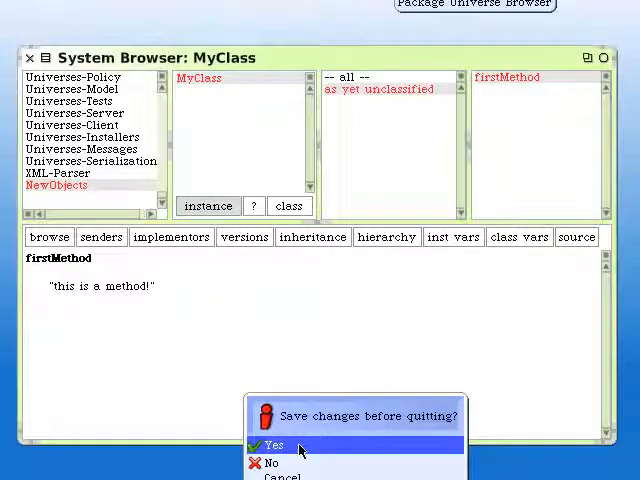
left_click(274, 444)
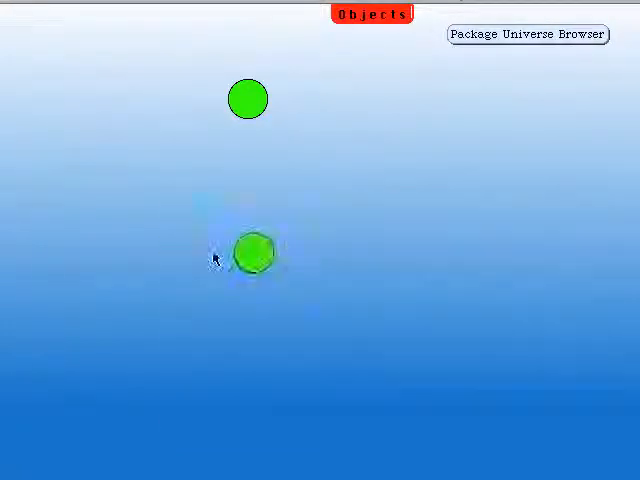
Step: Move the lower green circle up beside the other and bring up a circle's halo handles
left_click_drag(252, 252, 136, 104)
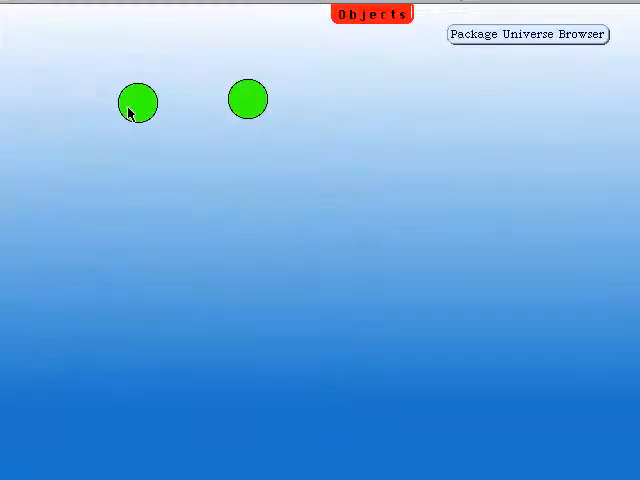
left_click(136, 104)
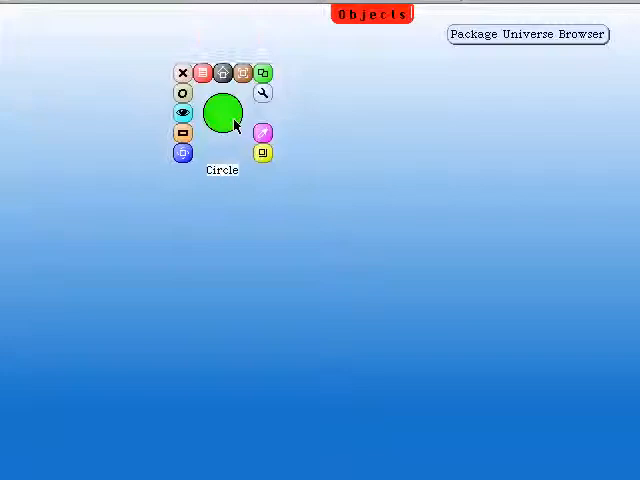
left_click(182, 72)
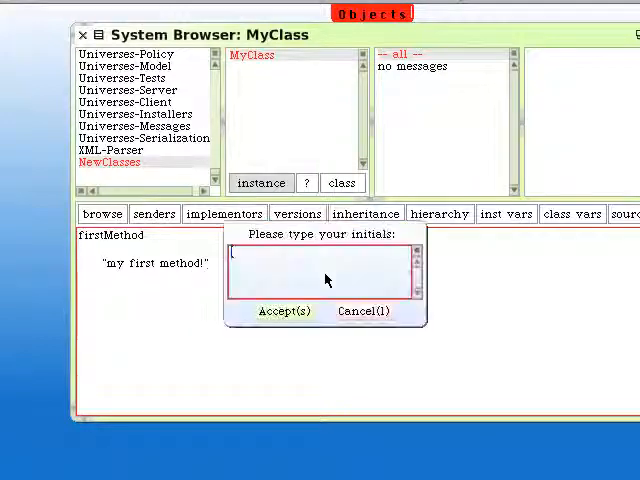
Step: Supply author initials so firstMethod is accepted with the comment "my first method!"
left_click(284, 312)
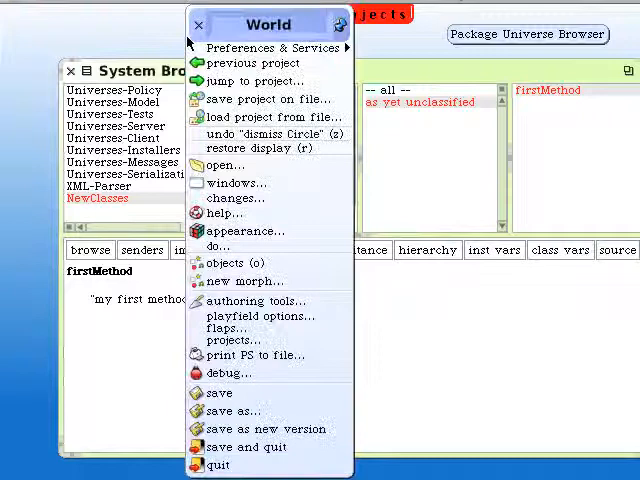
mouse_move(218, 466)
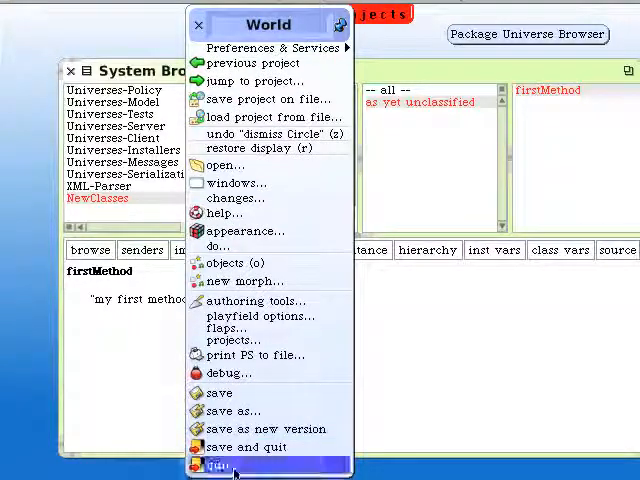
Step: Quit Squeak from the World menu, returning to the Mac folder of Squeak files
left_click(220, 464)
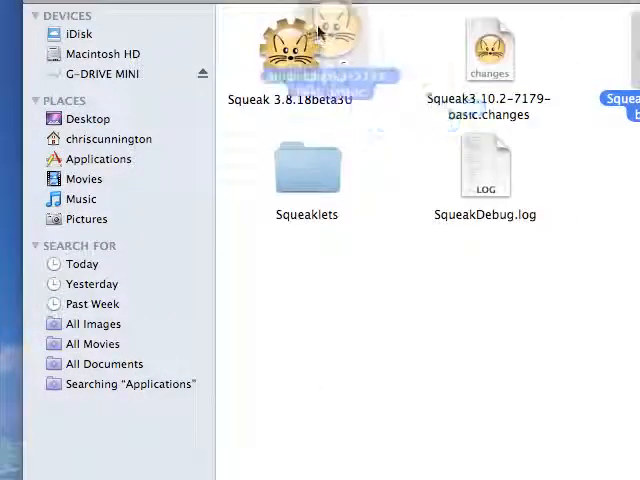
Step: Relaunch the saved Squeak image from Finder, restoring the MyClass browser with firstMethod
double_click(292, 44)
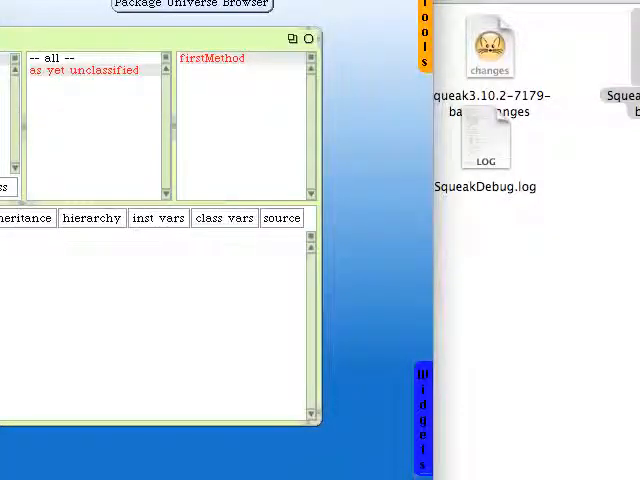